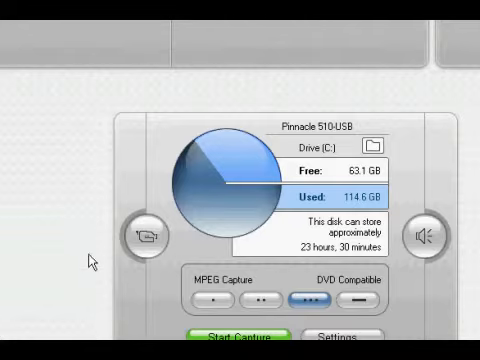
pyautogui.moveTo(264, 156)
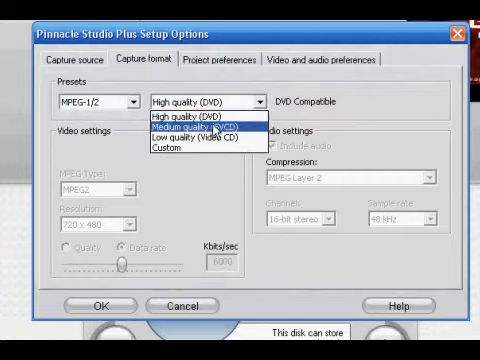
pyautogui.moveTo(184, 156)
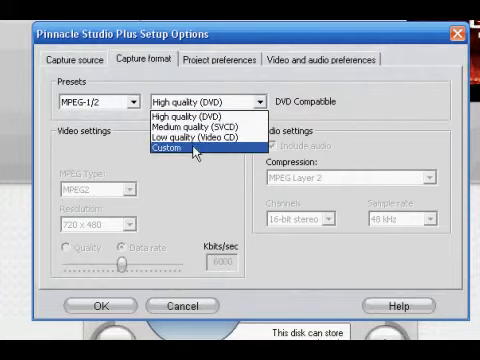
# Keep the High quality (DVD) MPEG-2 preset and switch to Project preferences
pyautogui.click(220, 62)
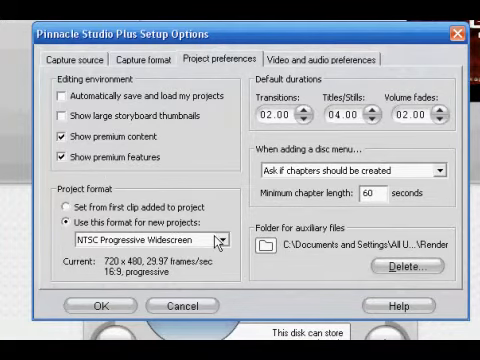
# Set new projects to NTSC Progressive Widescreen and show Video and audio preferences
pyautogui.click(228, 240)
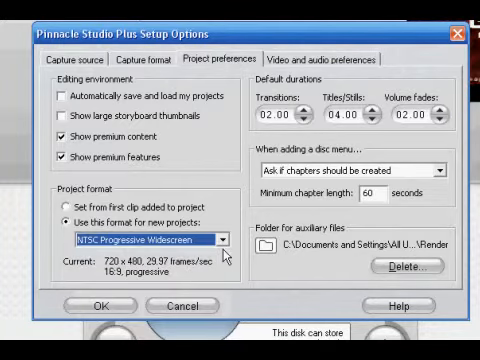
pyautogui.click(330, 58)
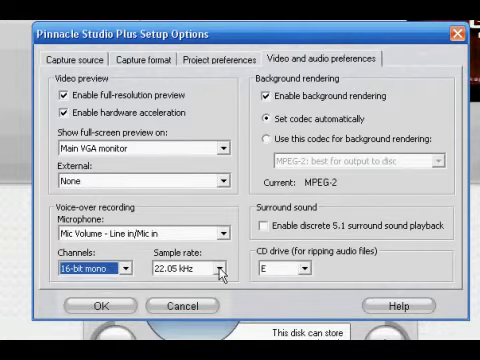
# Accept the setup options with OK and return to the My Movie 5 editing workspace
pyautogui.click(232, 268)
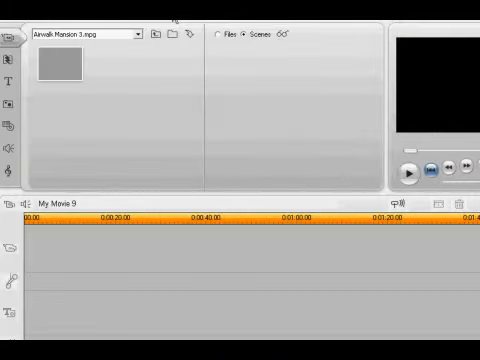
# Preview the captured clip in the Album and drag it onto the My Movie 5 timeline
pyautogui.click(64, 64)
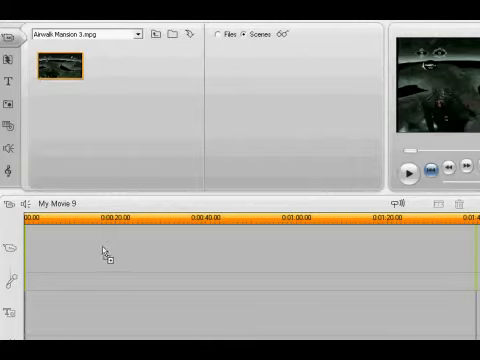
pyautogui.moveTo(64, 64); pyautogui.dragTo(250, 244)
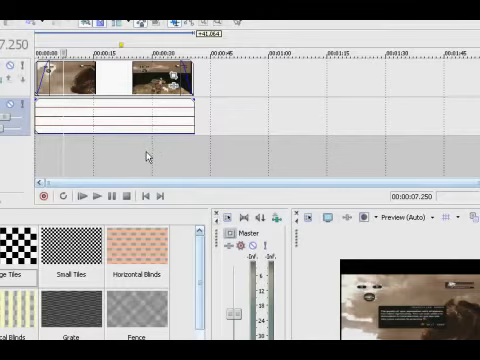
pyautogui.moveTo(172, 172)
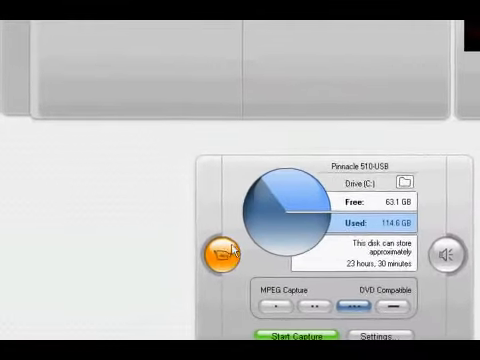
# Show the Video input sliders for source type, brightness, contrast and sharpness
pyautogui.click(212, 250)
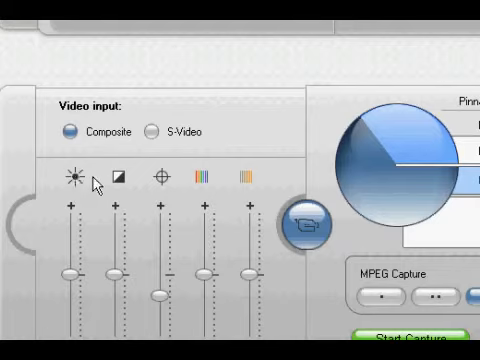
pyautogui.moveTo(160, 176)
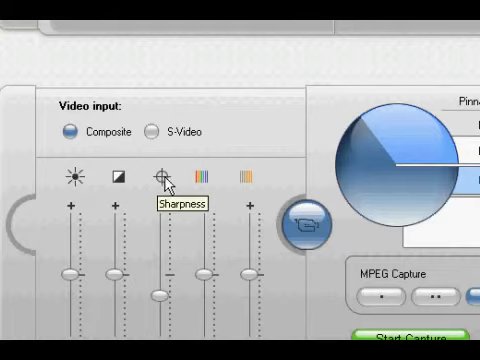